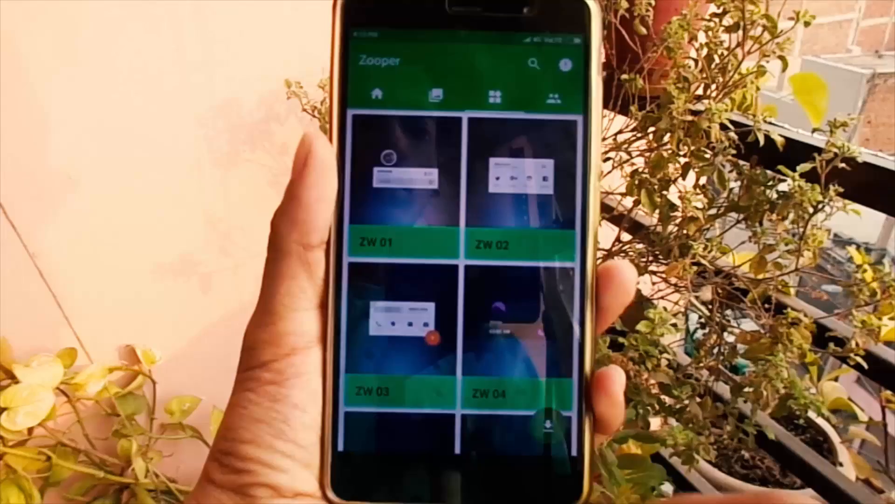
scroll(down, 3)
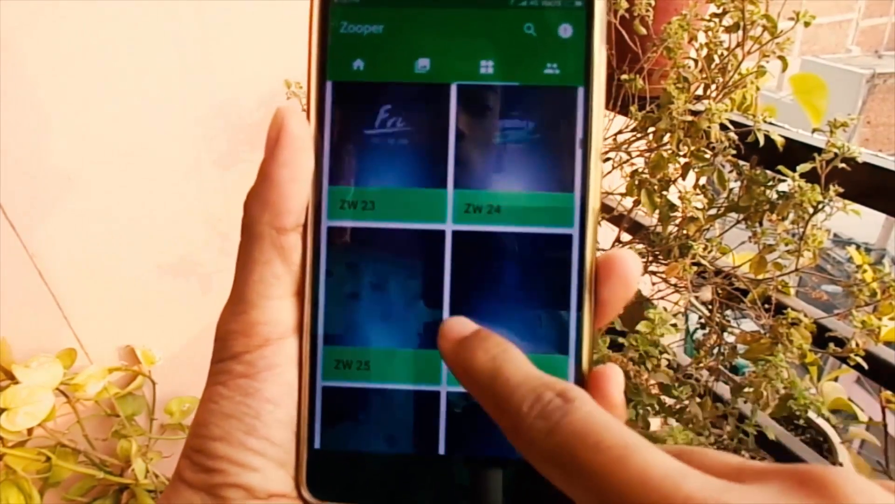
scroll(down, 3)
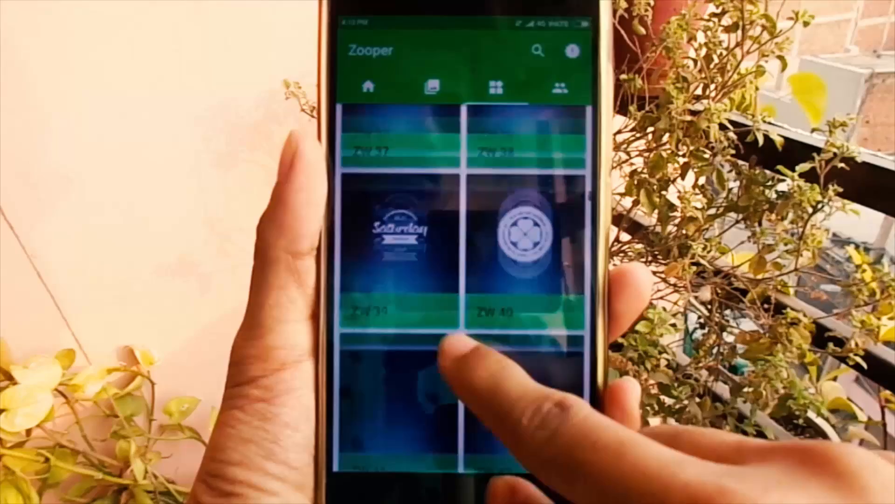
scroll(up, 3)
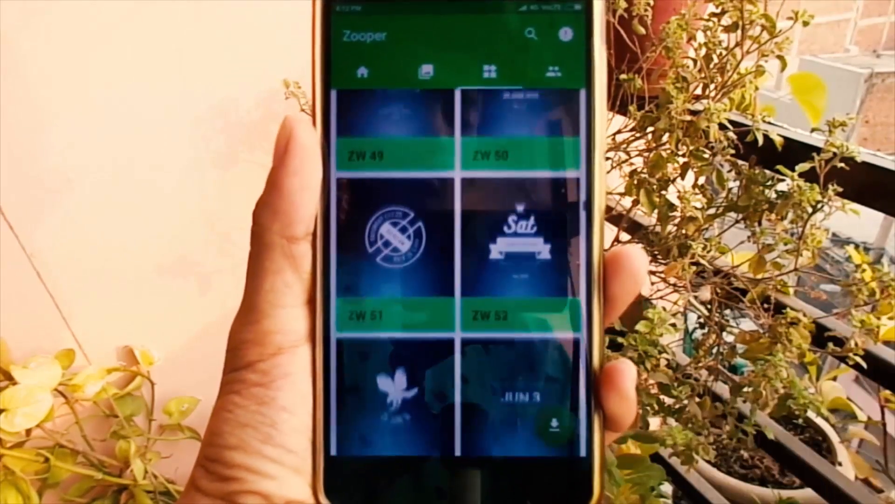